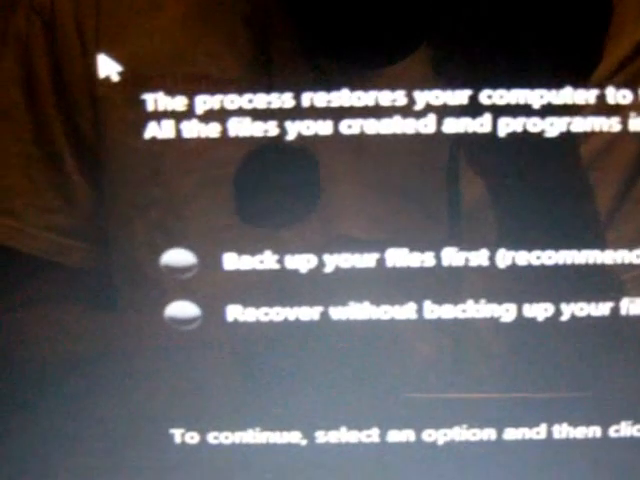
# Step: Select 'Back up your files first (recommended)' as the recovery option
pyautogui.click(179, 258)
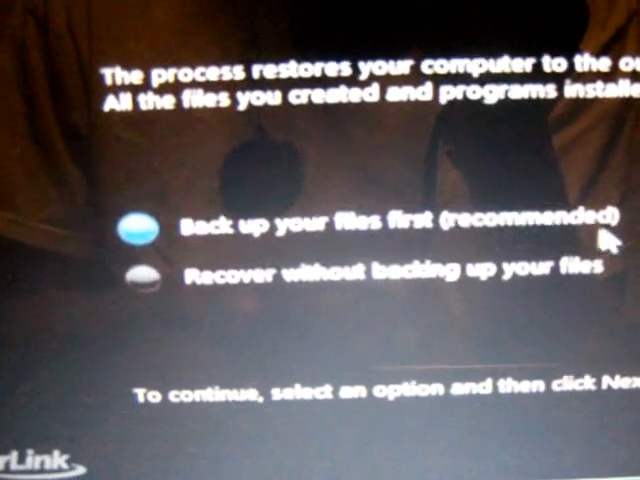
pyautogui.click(130, 249)
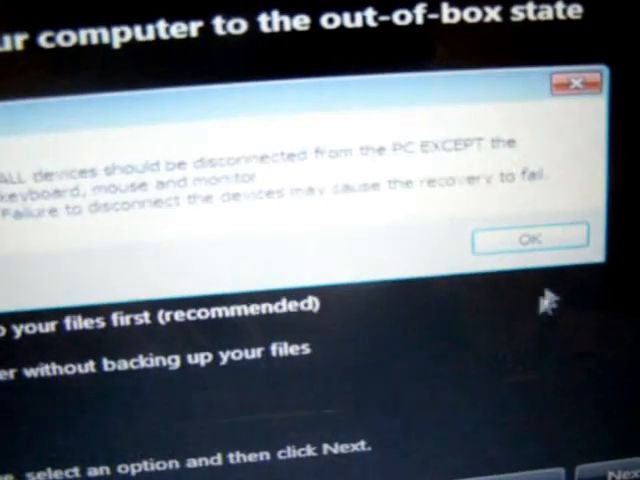
# Step: Dismiss the disconnect-devices warning and confirm to begin the factory image restore
pyautogui.click(529, 238)
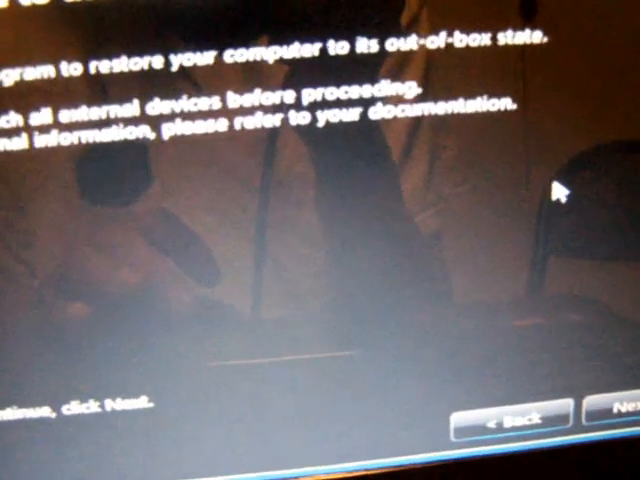
pyautogui.click(615, 414)
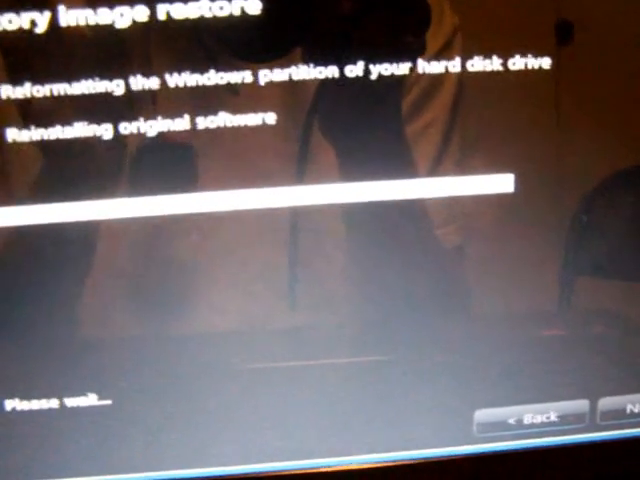